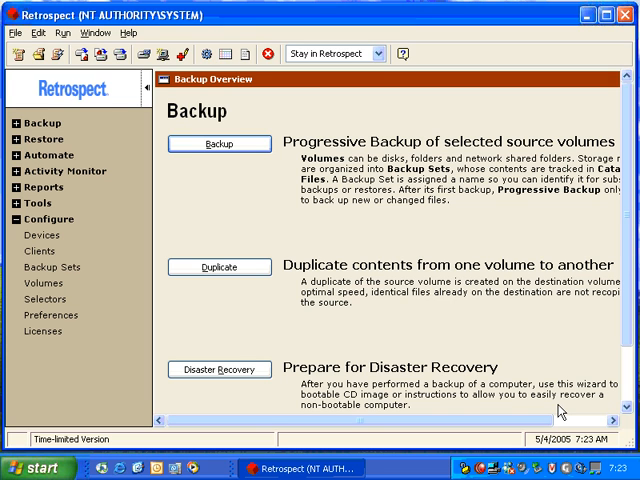
mouse_move(50, 316)
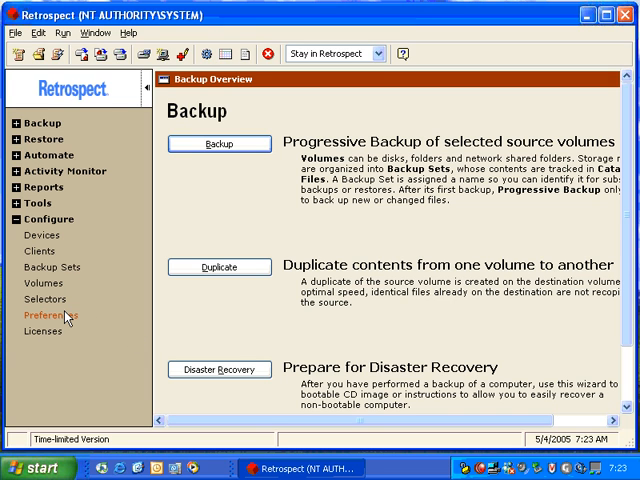
- Show Retrospect's logging preferences where backup report export is enabled
left_click(48, 316)
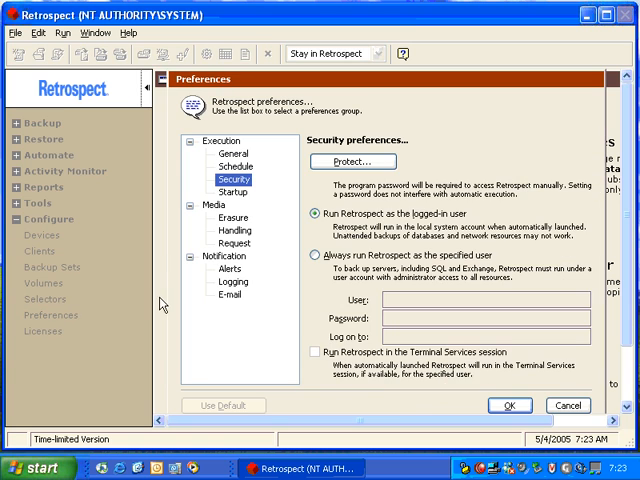
left_click(234, 280)
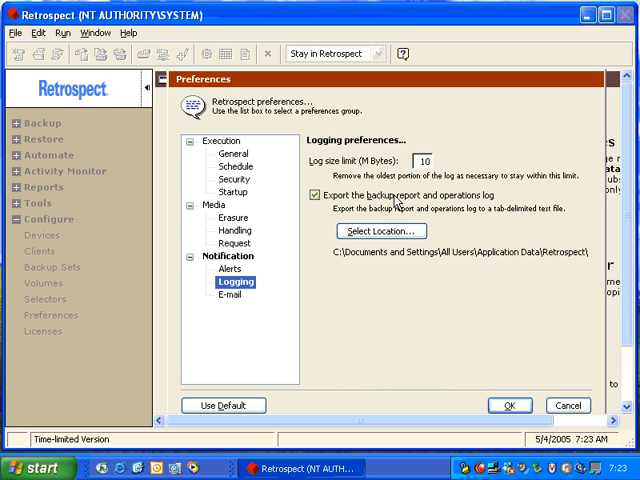
mouse_move(470, 374)
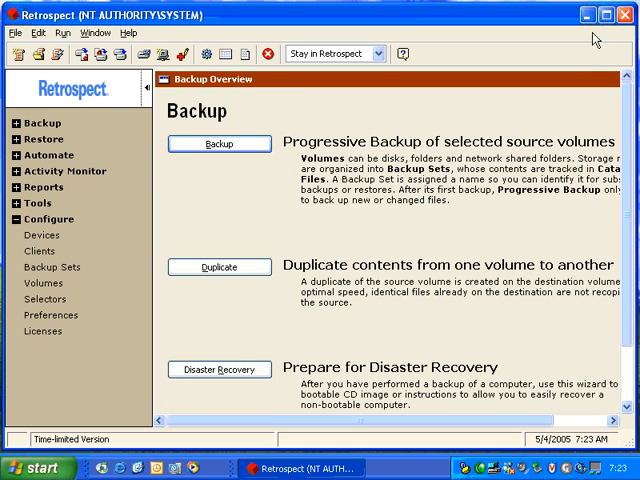
- Minimize Retrospect and browse into the Retrospect 7.0 ReportsWatcher folder
left_click(592, 16)
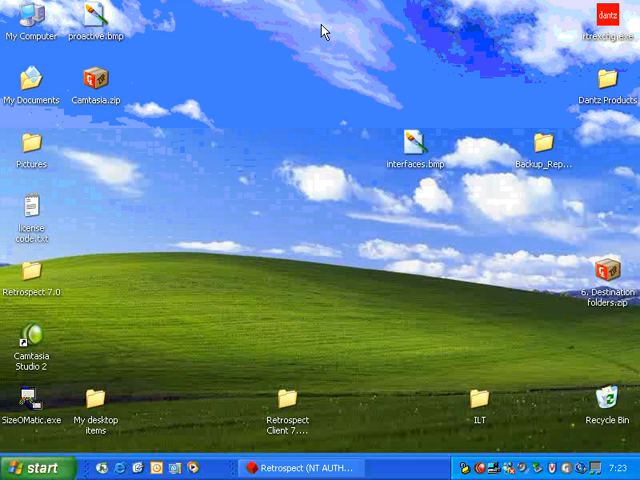
double_click(32, 22)
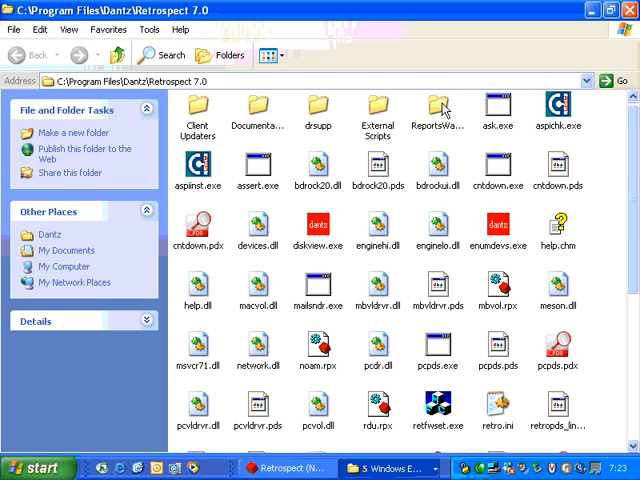
double_click(436, 108)
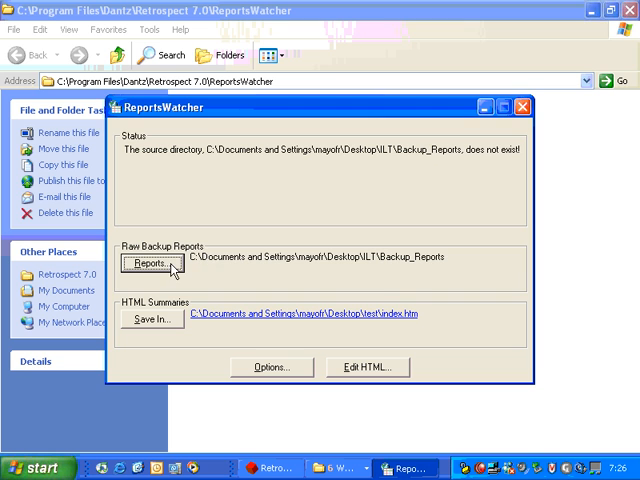
- Set the raw reports source to OBU_2.utx in the desktop Backup_Reports folder
left_click(152, 264)
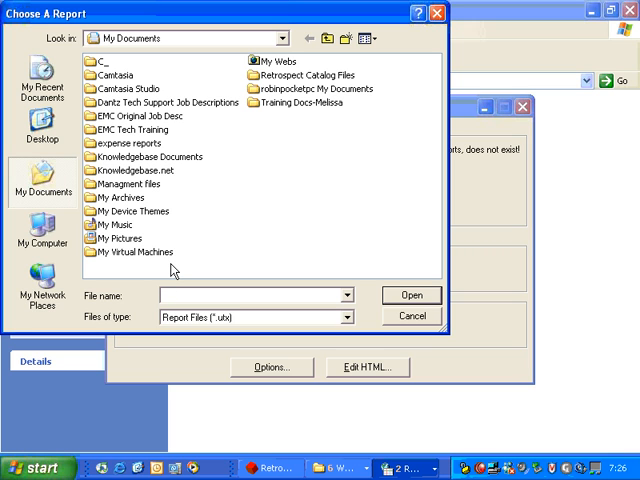
mouse_move(172, 236)
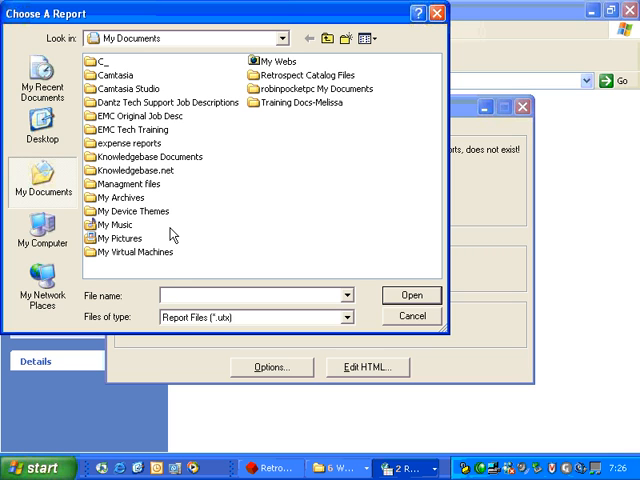
left_click(36, 120)
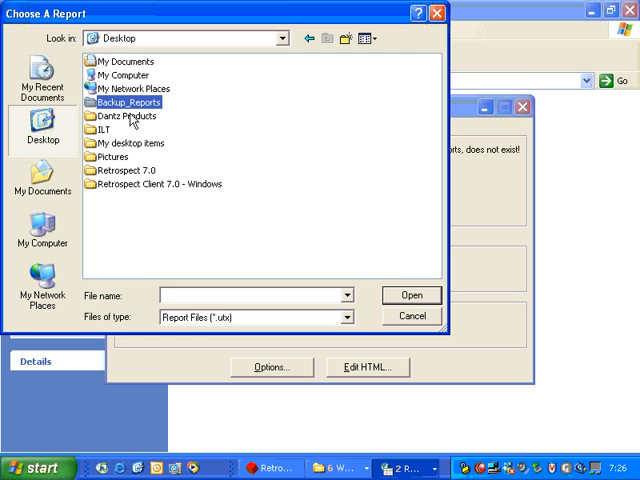
double_click(130, 102)
type("OBU_2.utx")
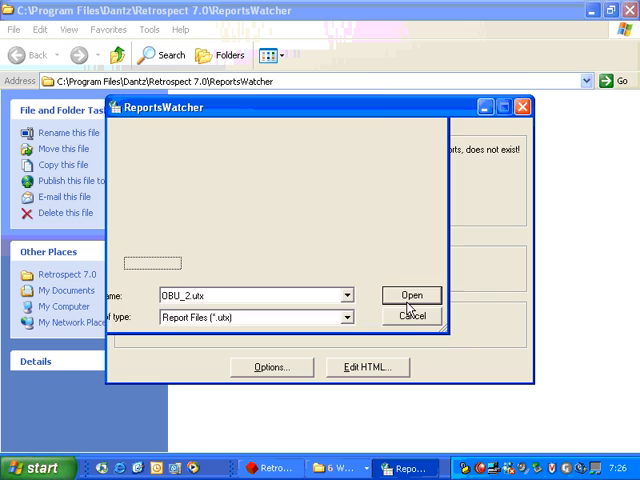
left_click(412, 296)
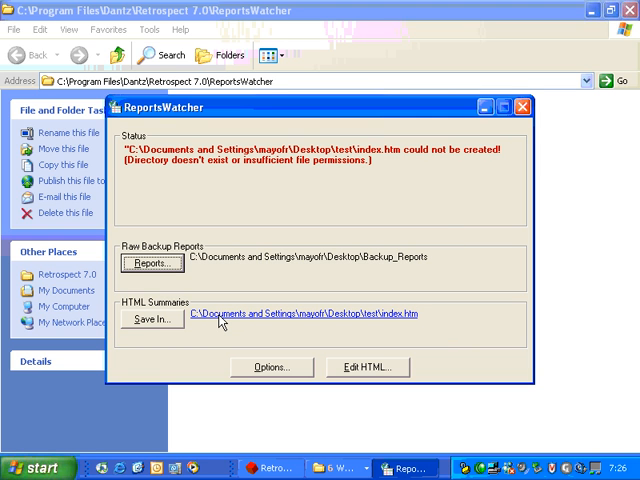
- Create an Exported Reports folder on the desktop as the HTML summary save location
left_click(152, 320)
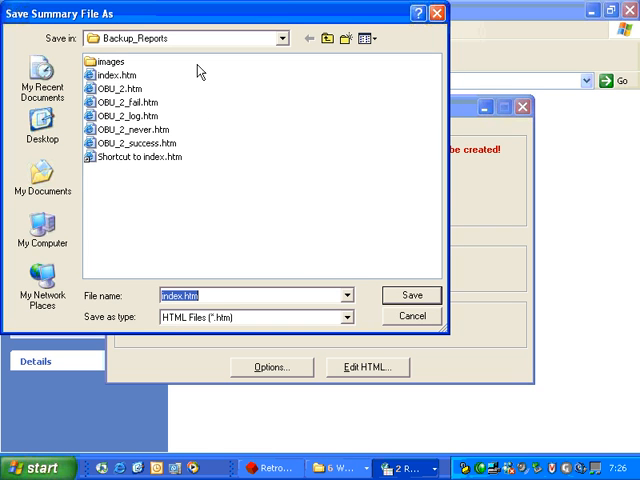
left_click(40, 122)
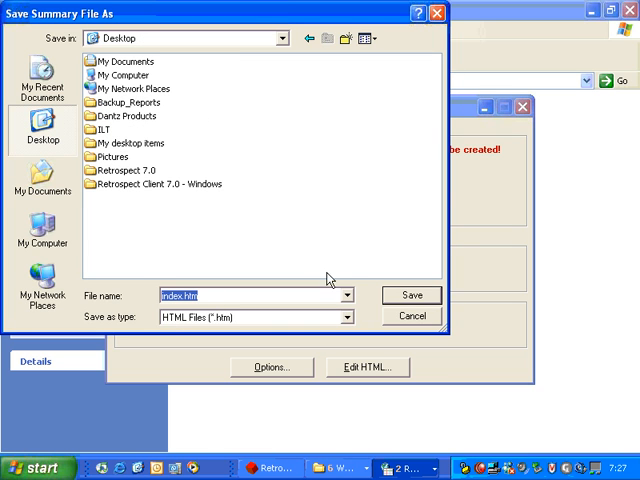
left_click(356, 38)
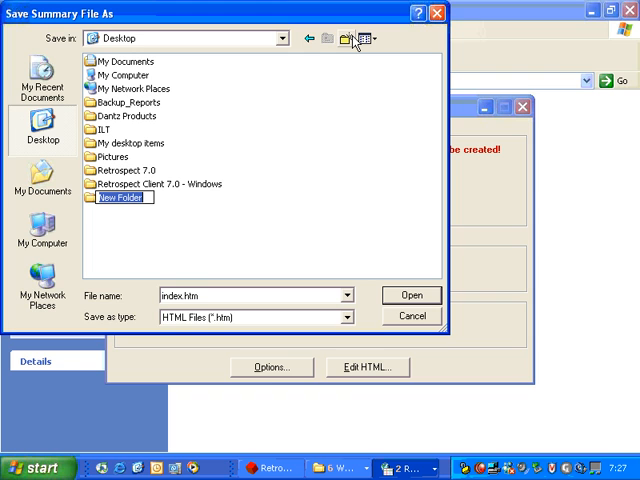
type("Exporte")
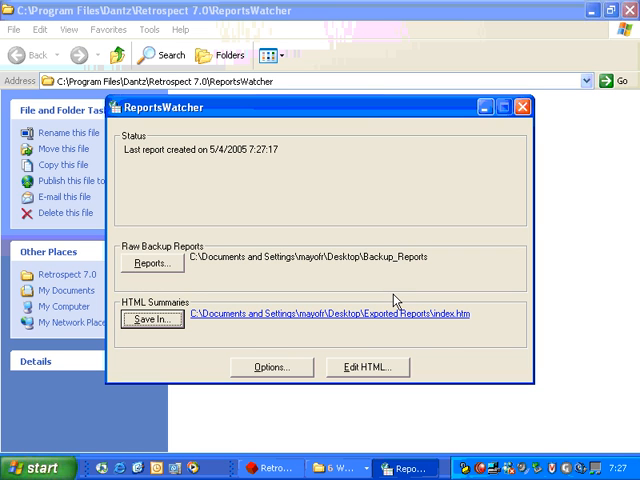
mouse_move(360, 318)
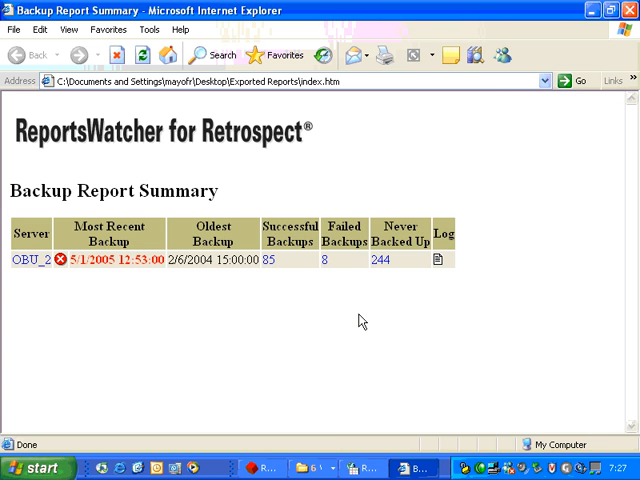
mouse_move(24, 272)
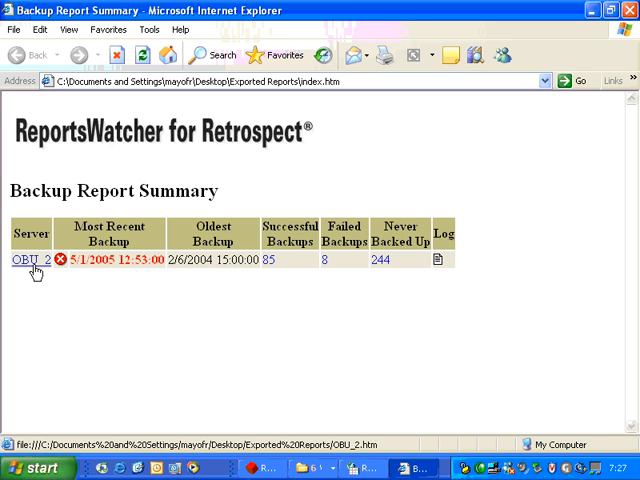
left_click(22, 260)
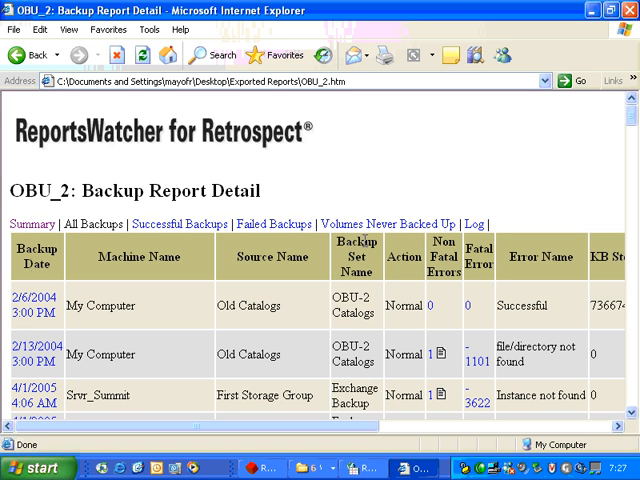
scroll("down", 3)
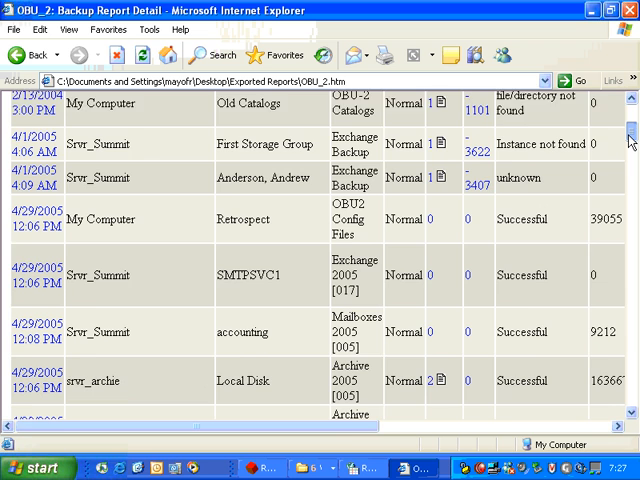
scroll("up", 3)
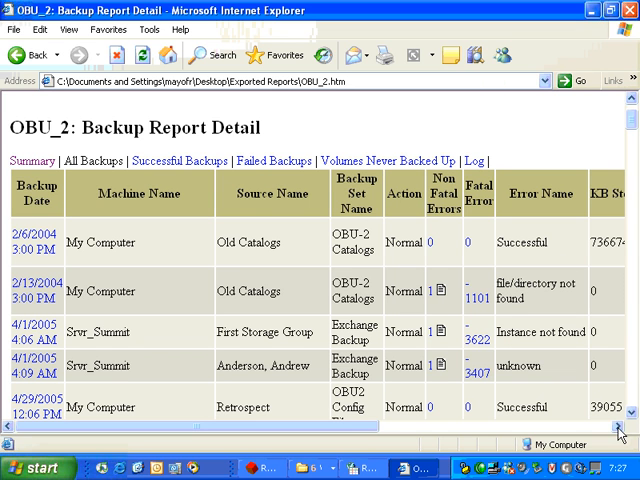
scroll("right", 3)
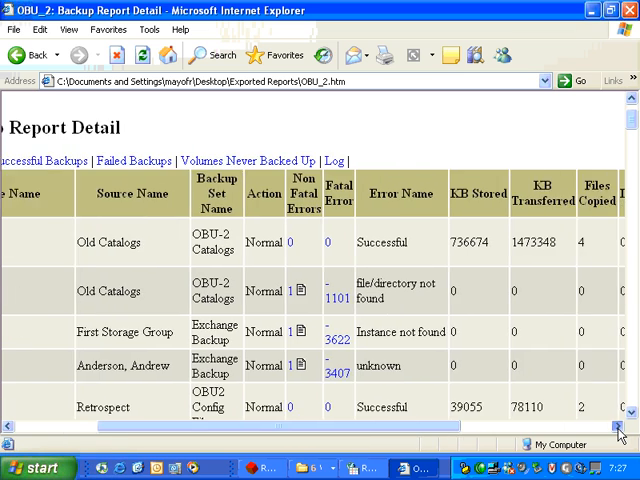
scroll("right", 3)
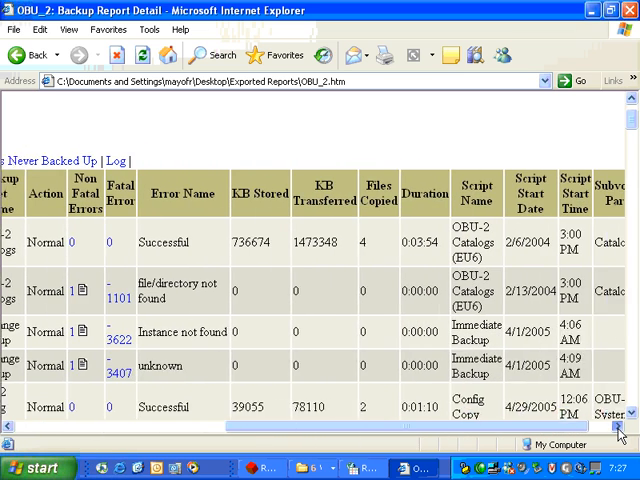
scroll("right", 3)
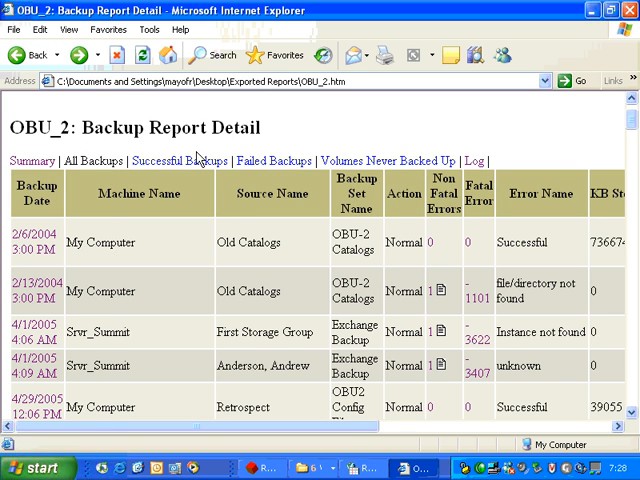
- View OBU_2's Successful Backups page, then its Backup Errors page
left_click(200, 160)
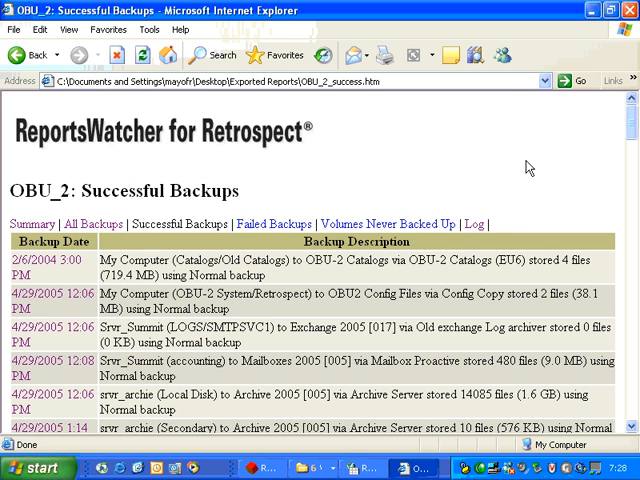
mouse_move(408, 204)
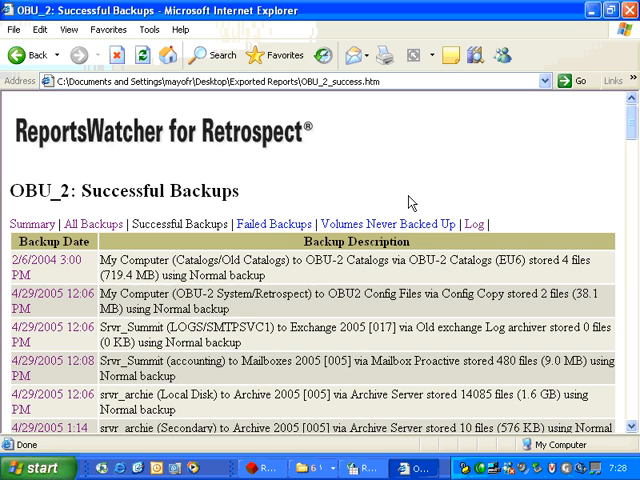
left_click(274, 224)
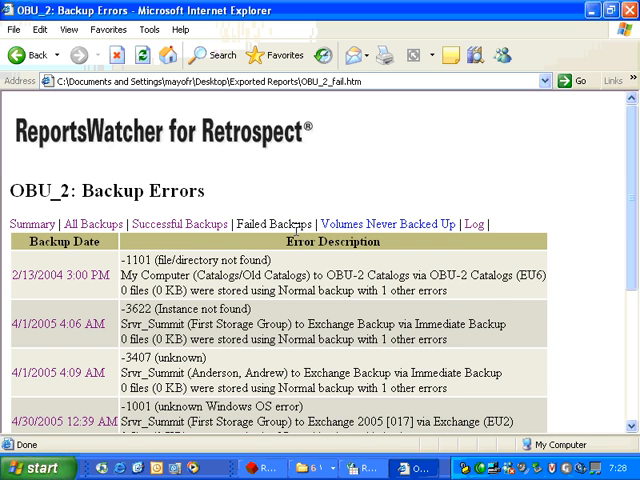
left_click(388, 224)
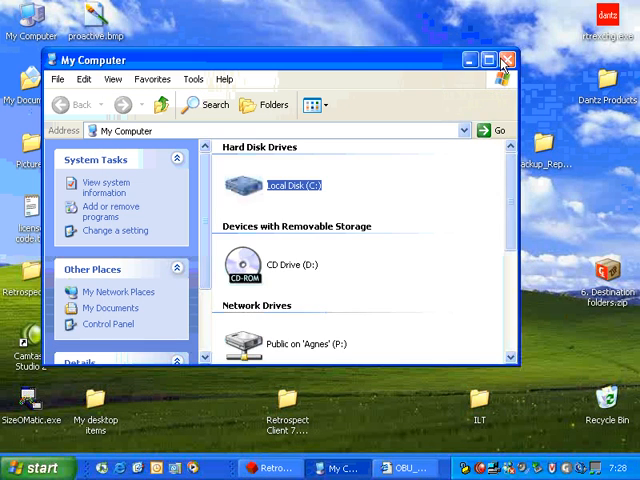
- Close My Computer and browse from the C: drive into Program Files
left_click(512, 56)
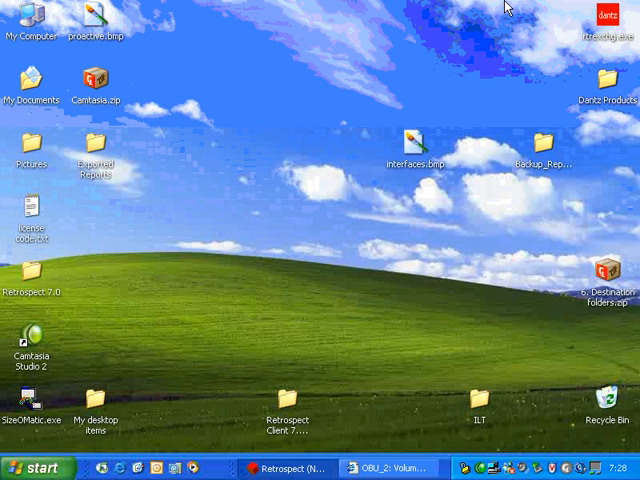
double_click(32, 22)
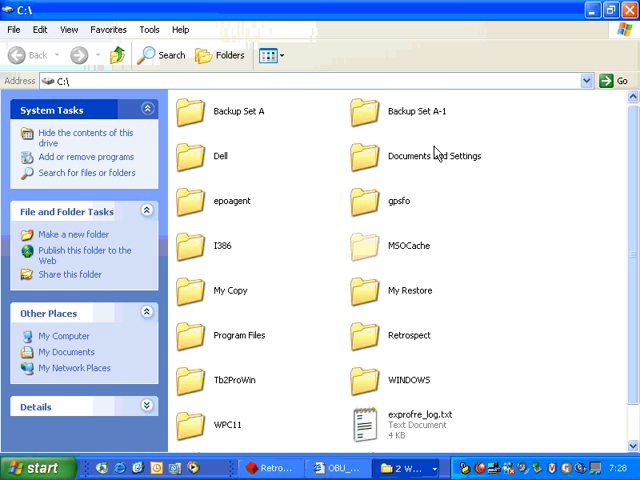
left_click(238, 336)
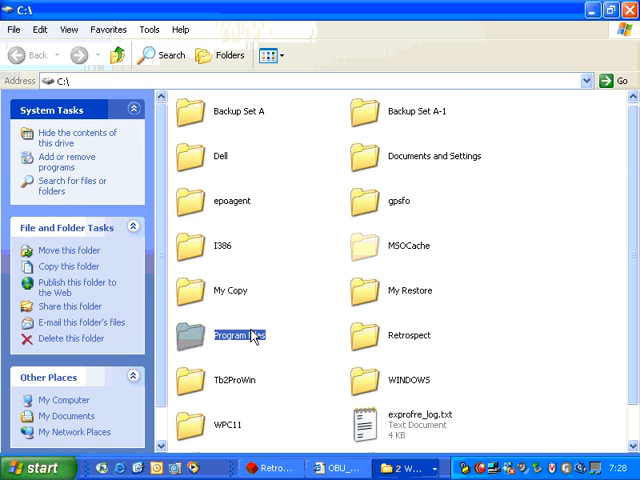
double_click(238, 336)
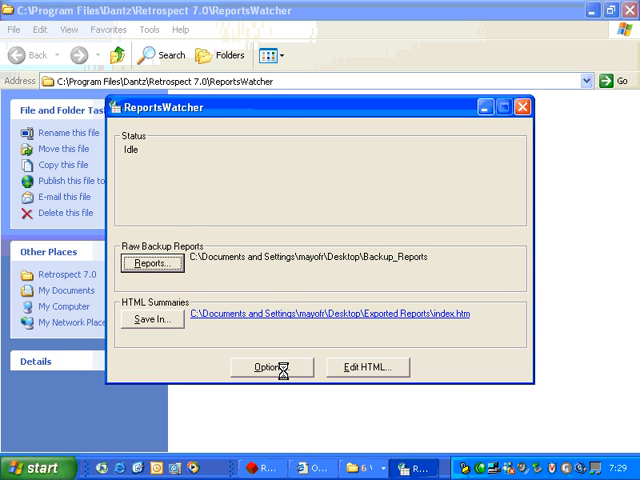
- Generate a fresh report via Options, logging it at 7:29:13
left_click(266, 366)
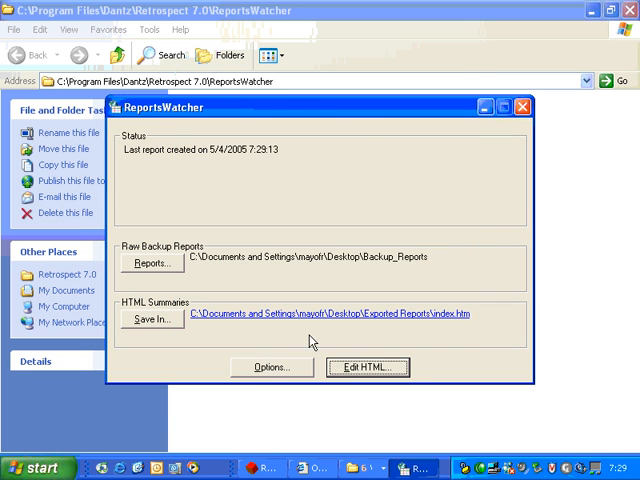
left_click(366, 366)
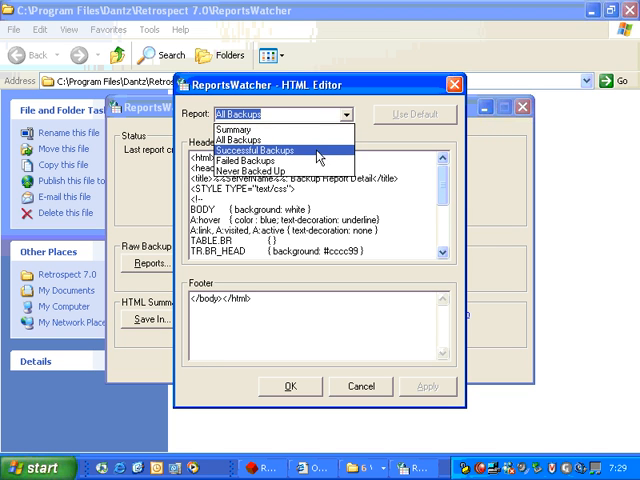
- Review the Never Backed Up page template in the HTML Editor and close it
left_click(244, 160)
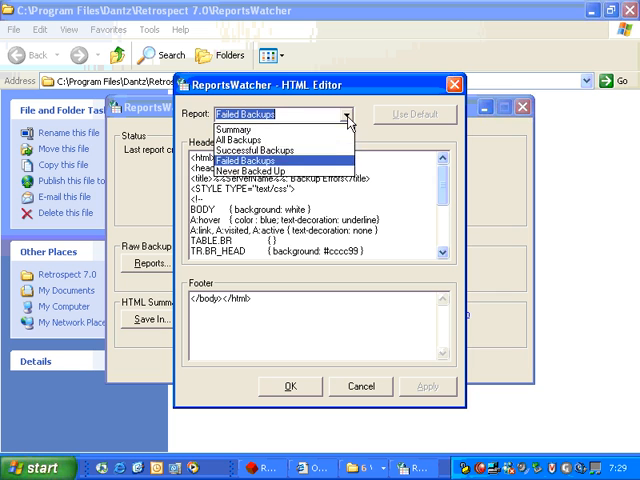
left_click(254, 166)
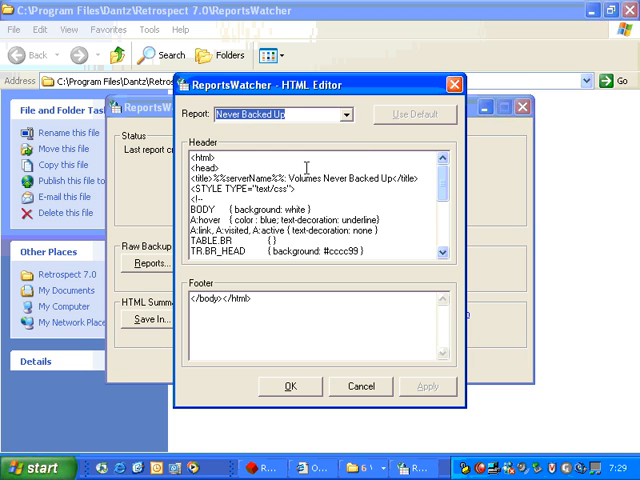
mouse_move(288, 296)
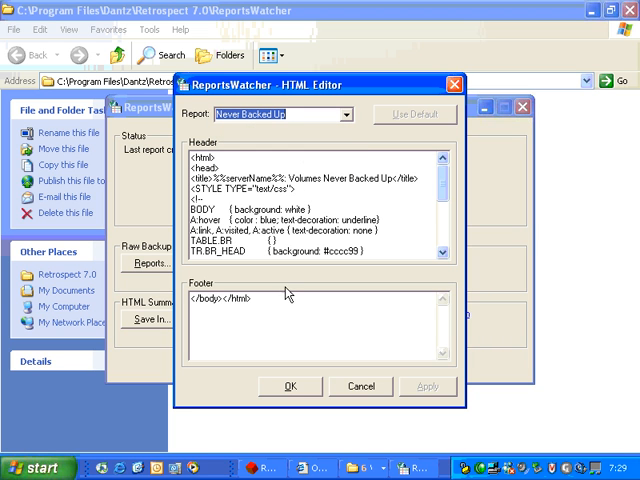
left_click(360, 386)
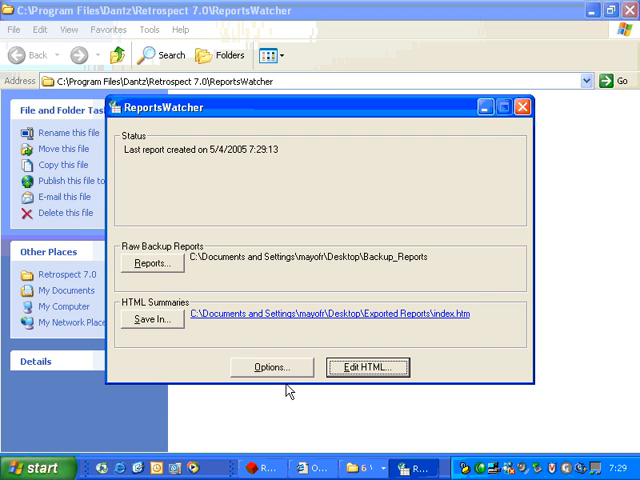
mouse_move(384, 288)
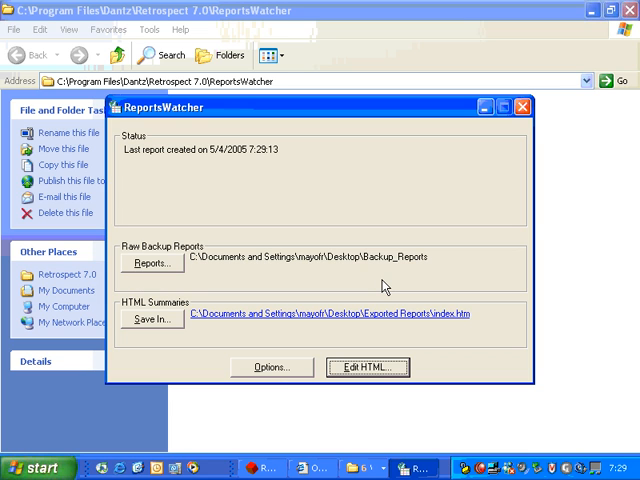